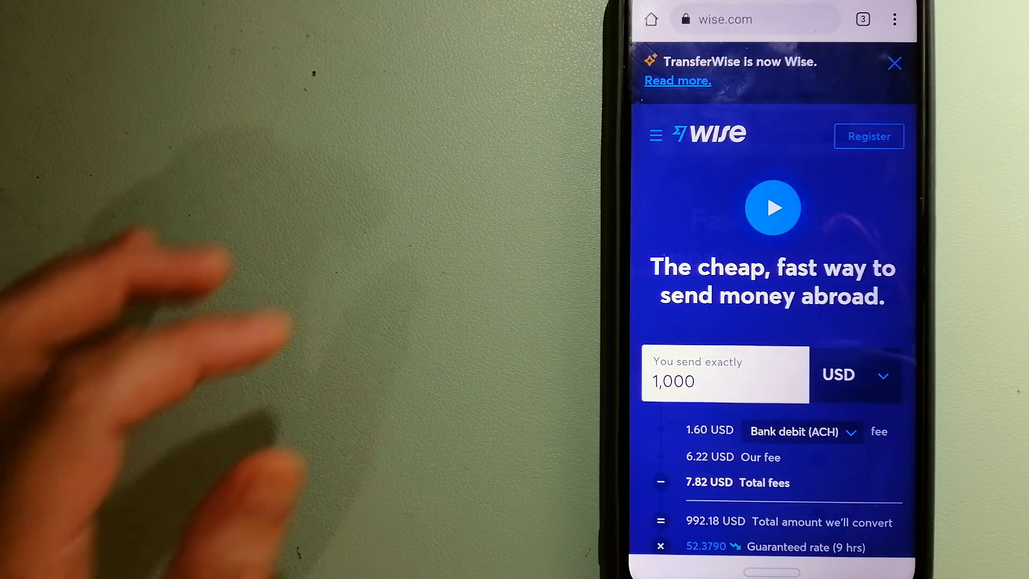
Step: Switch from the Wise page to the tab overview showing Wise, CurrencyFair and XE
left_click(862, 19)
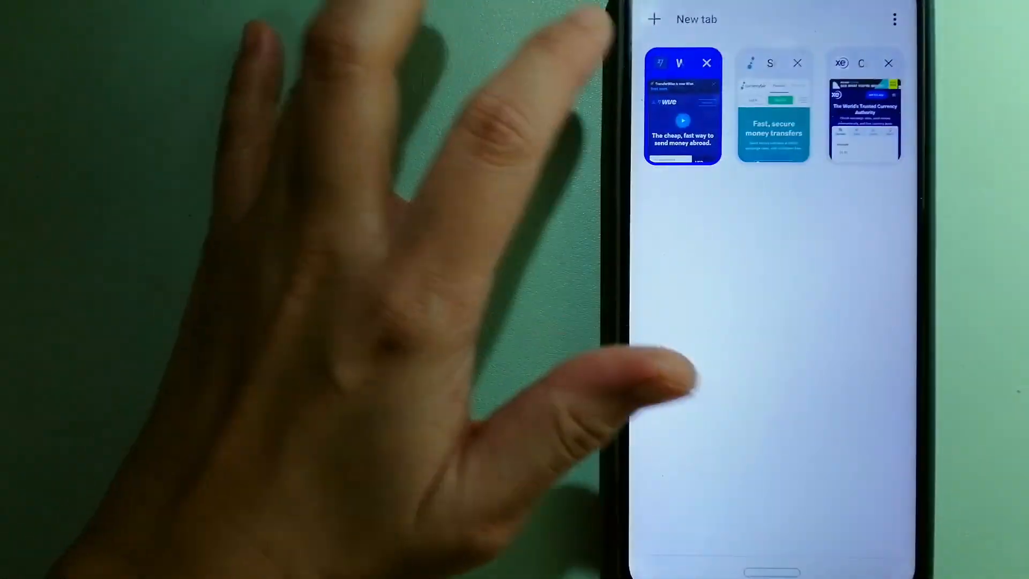